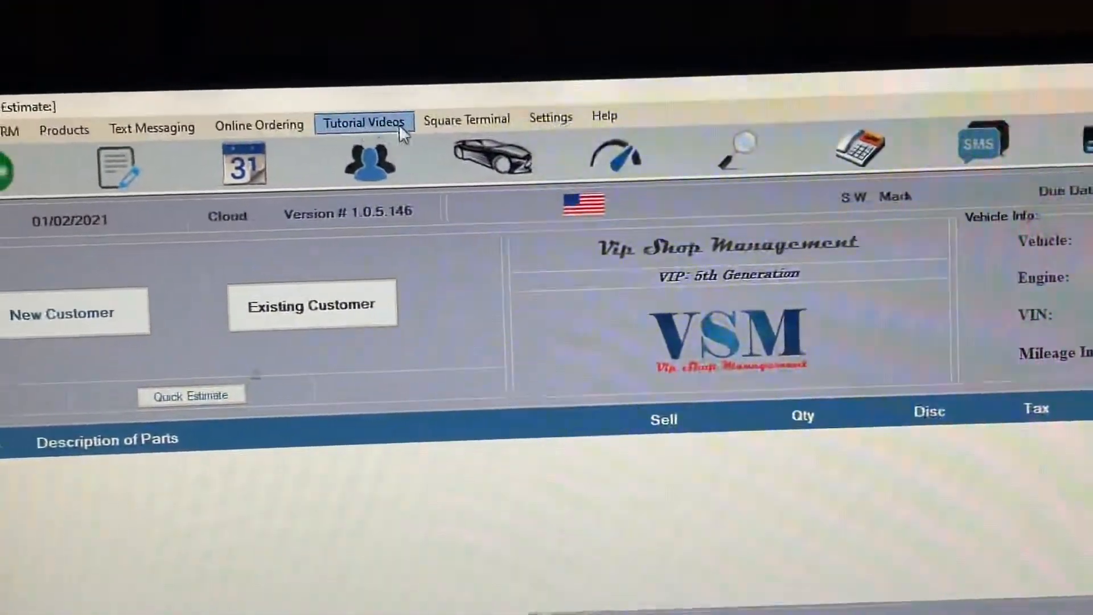
# - Start adding a Square Terminal and authorize VIP Shop Management's access to the Square account
pyautogui.click(466, 118)
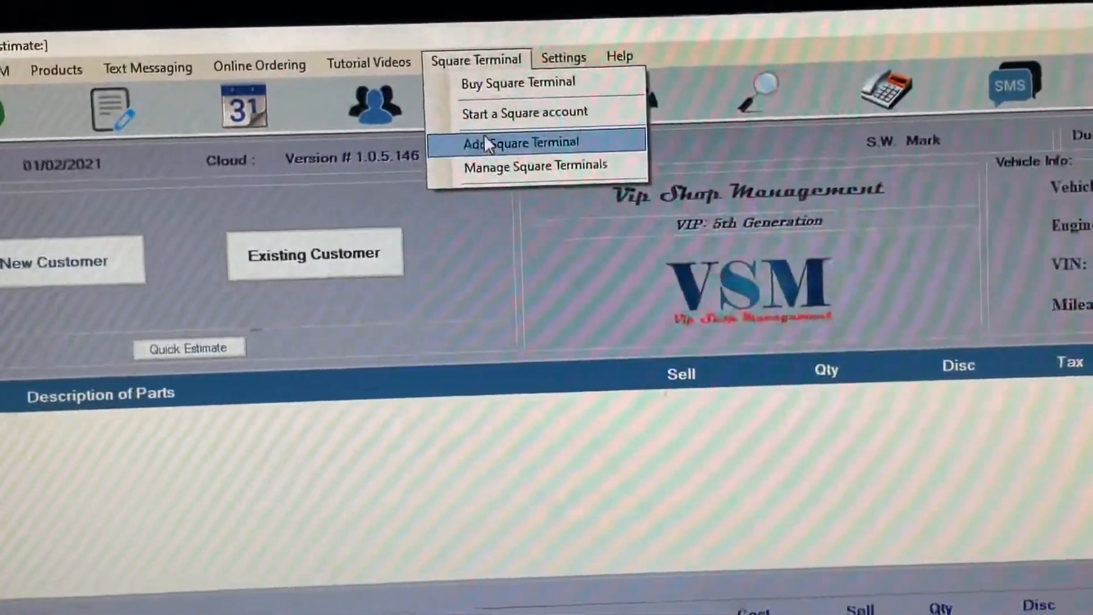
pyautogui.click(518, 142)
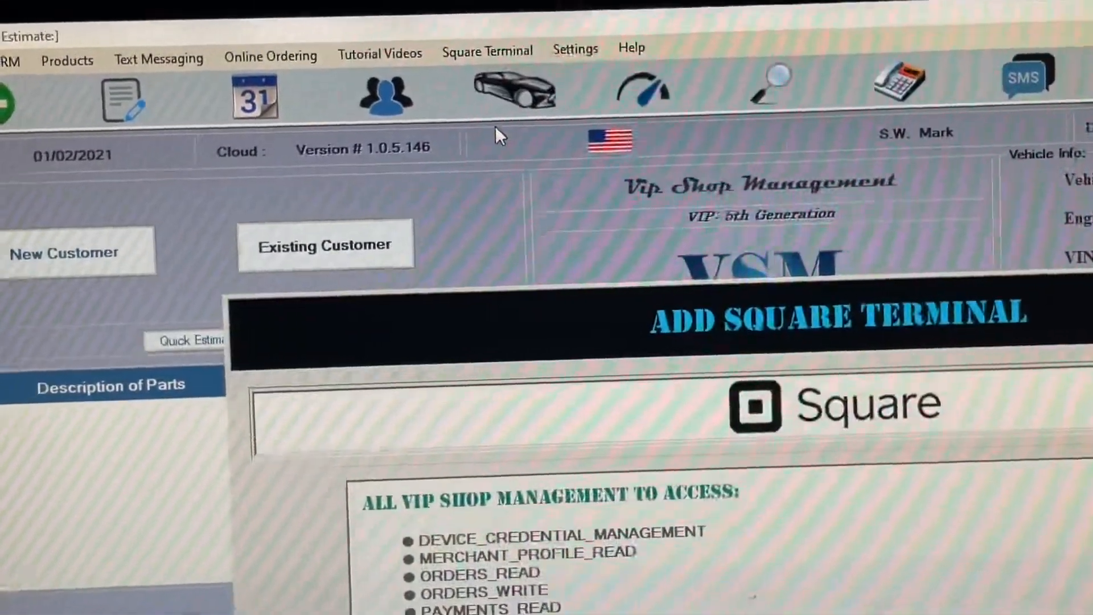
pyautogui.scroll(-3)
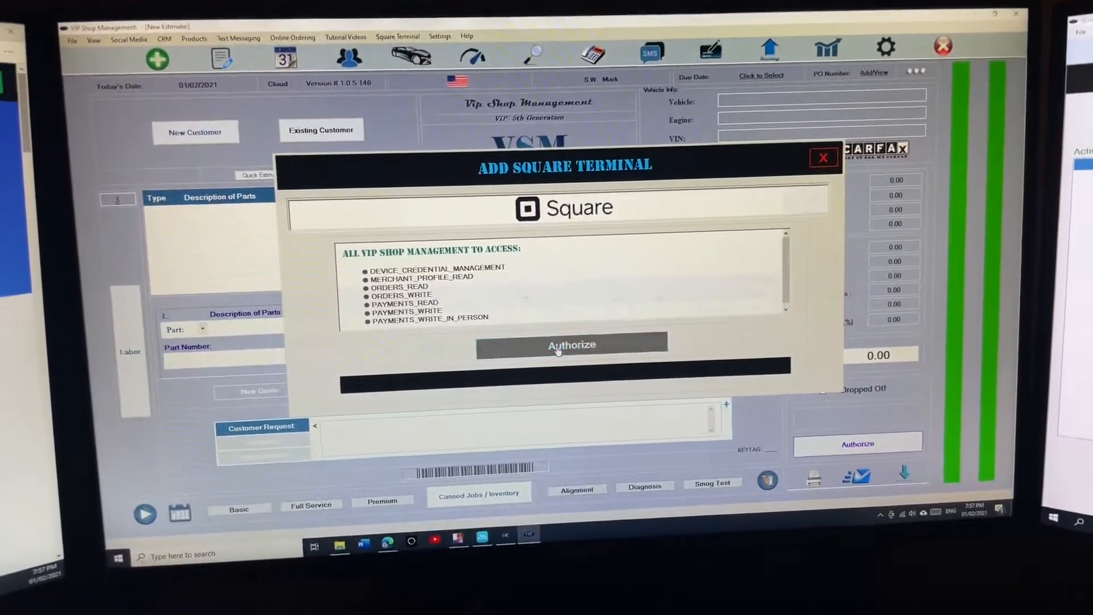
pyautogui.click(570, 344)
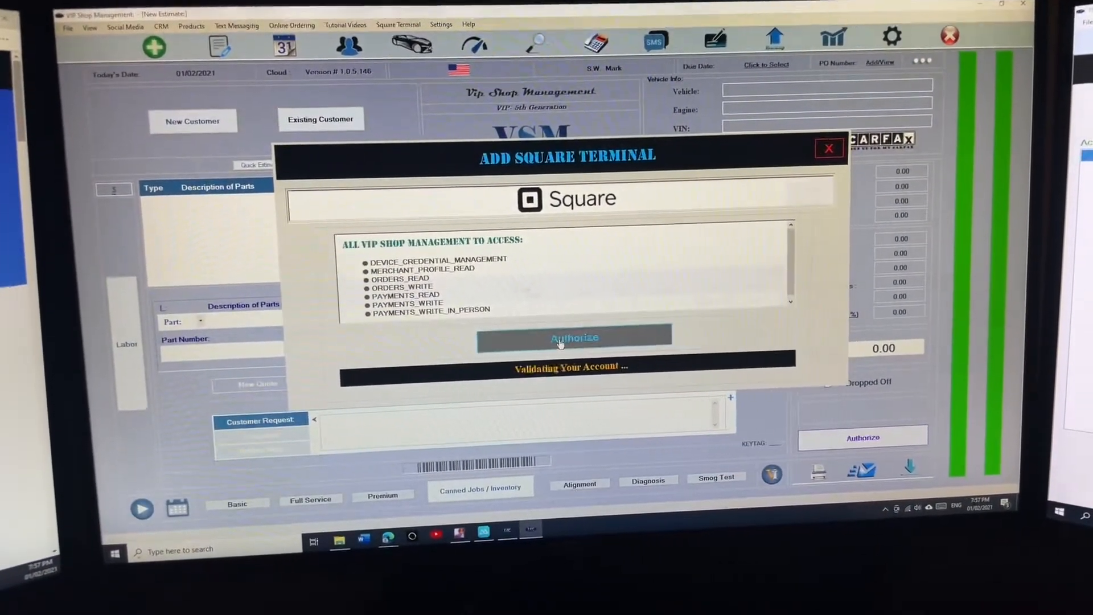
pyautogui.click(573, 338)
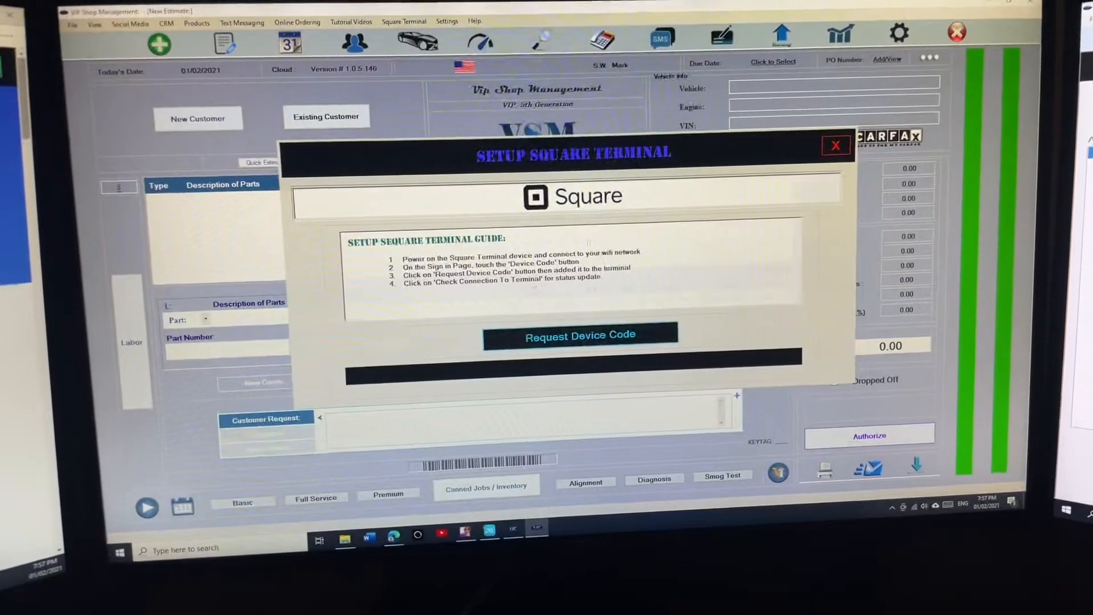
# - Submit a Request Device Code from the Setup Square Terminal guide for pairing
pyautogui.click(576, 333)
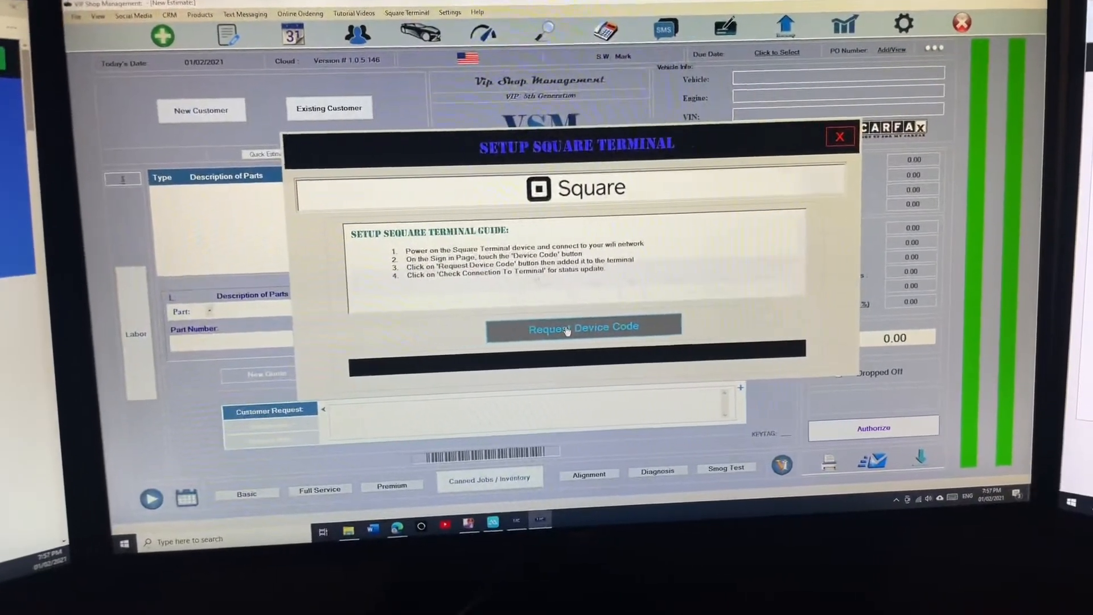
pyautogui.click(583, 326)
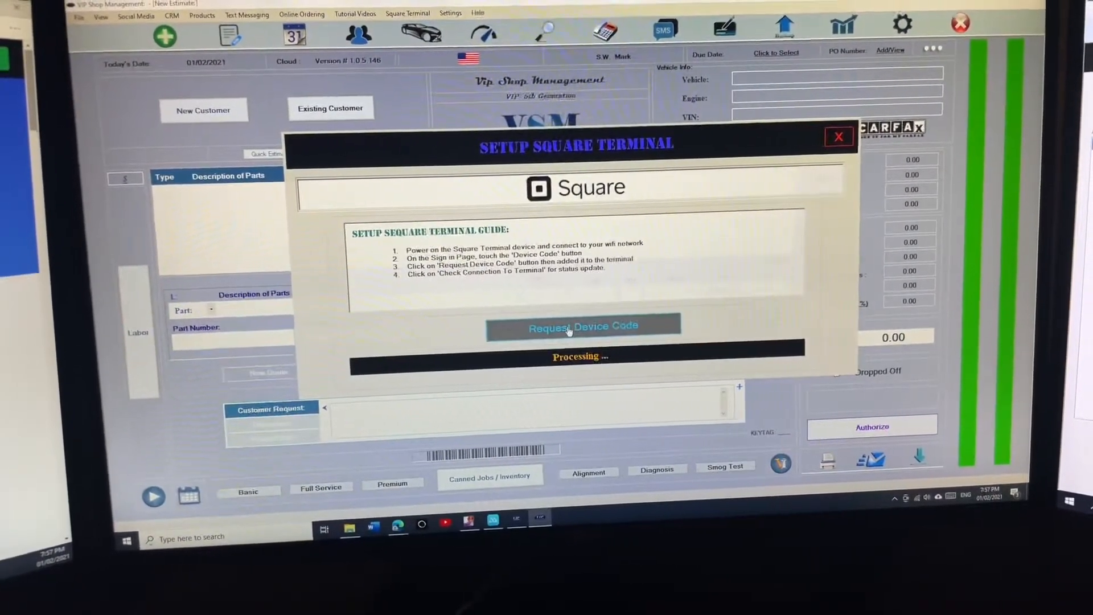
pyautogui.click(584, 326)
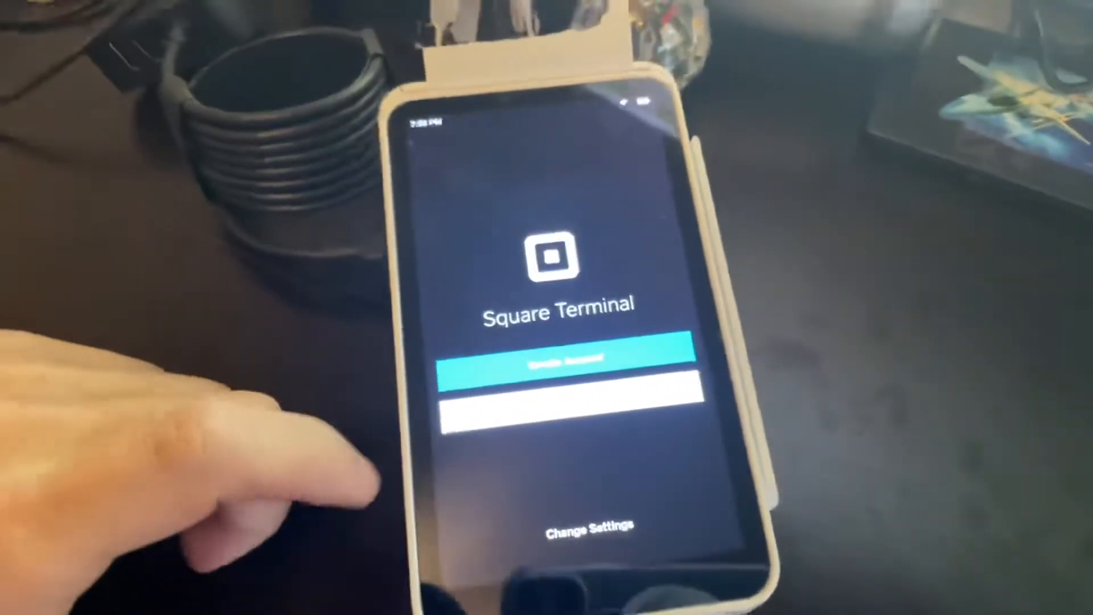
# - Sign the Square Terminal in using the Device Code option with the code from the shop software
pyautogui.click(566, 357)
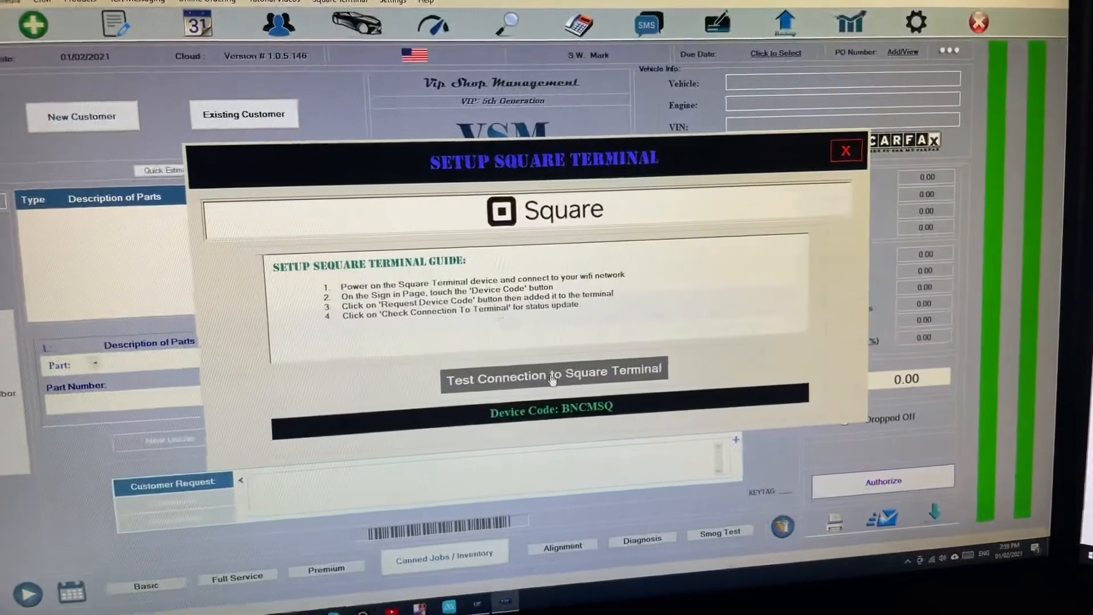
# - Test the connection to the Square Terminal, then bring up the workflow of in-progress estimates
pyautogui.click(845, 151)
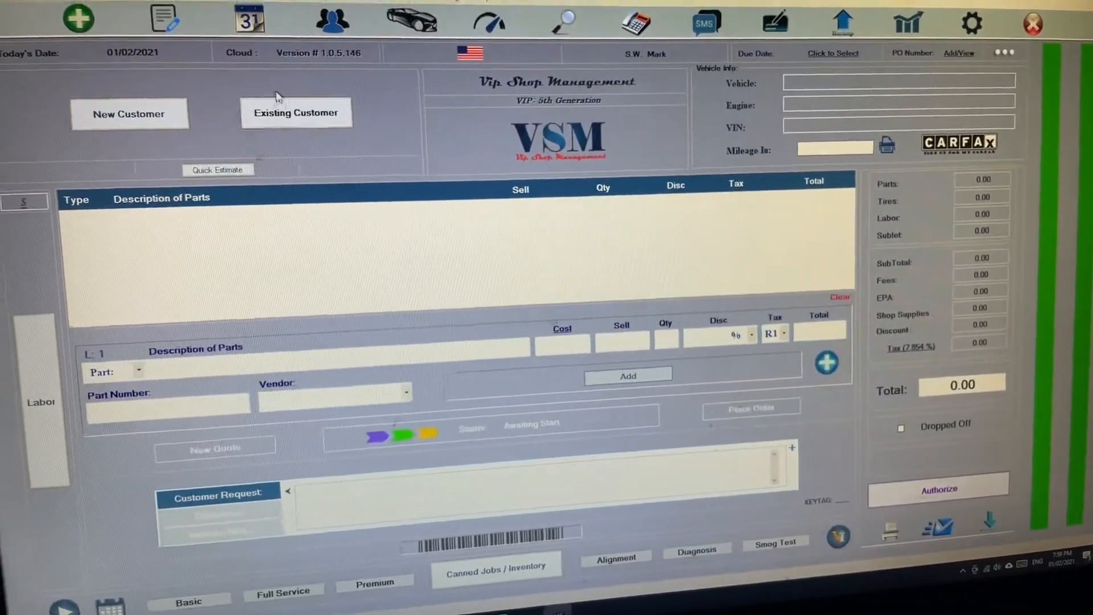
pyautogui.click(164, 18)
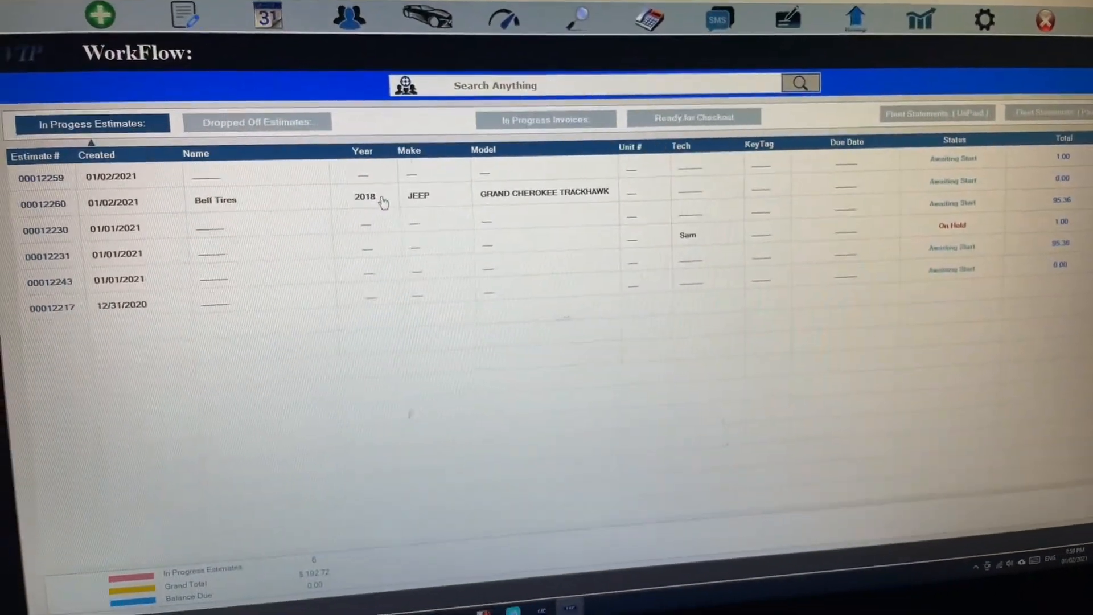
# - Add a Basic Oil Change to the Bell Tires Jeep estimate and authorize it for 18.95
pyautogui.doubleClick(214, 200)
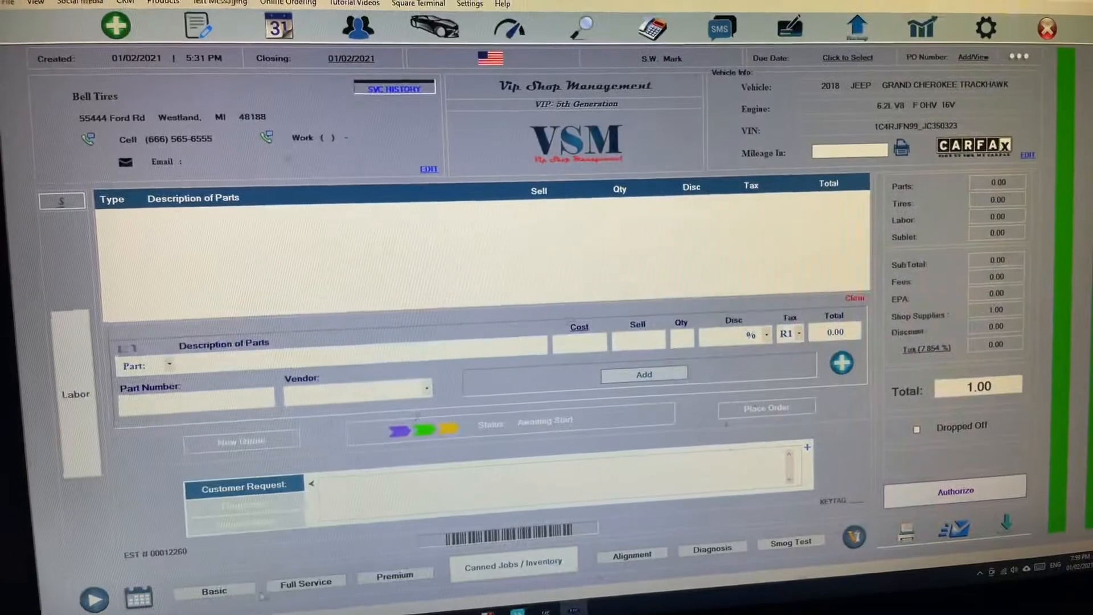
pyautogui.click(214, 591)
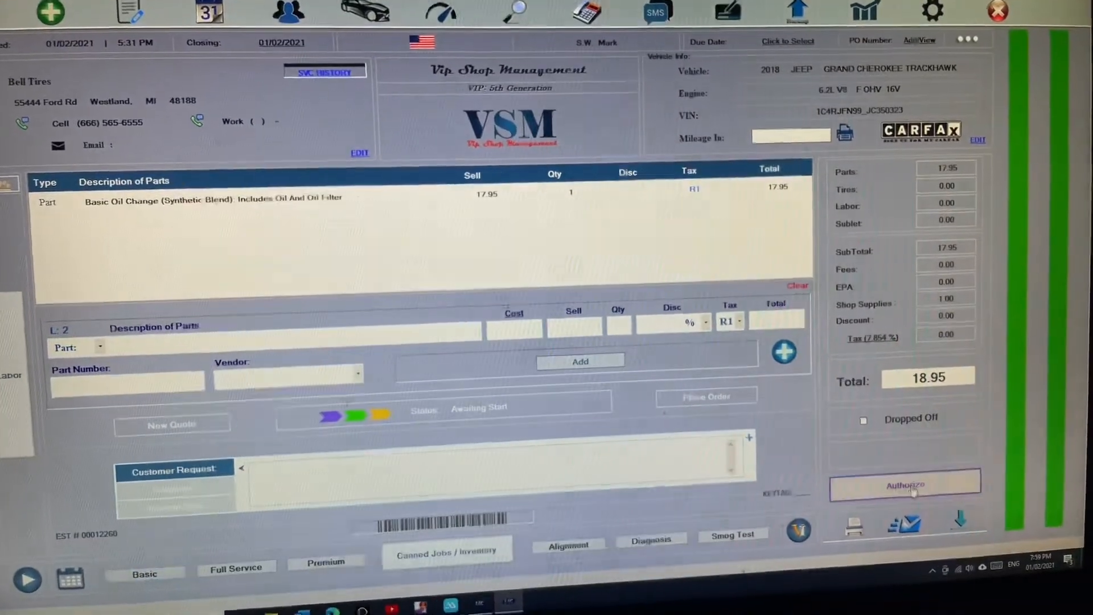
pyautogui.click(904, 485)
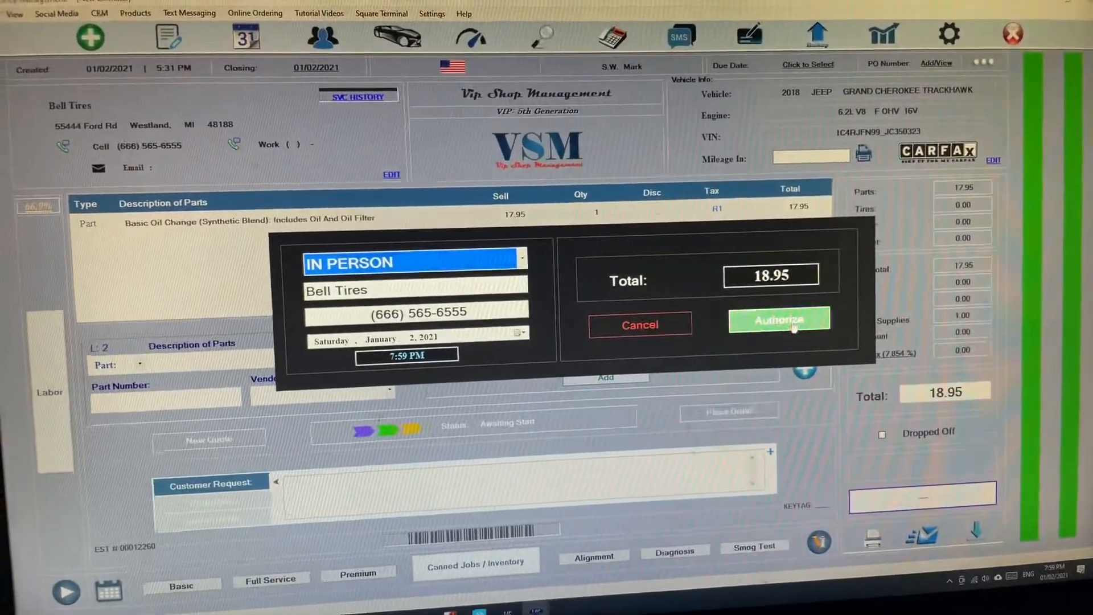
pyautogui.click(779, 320)
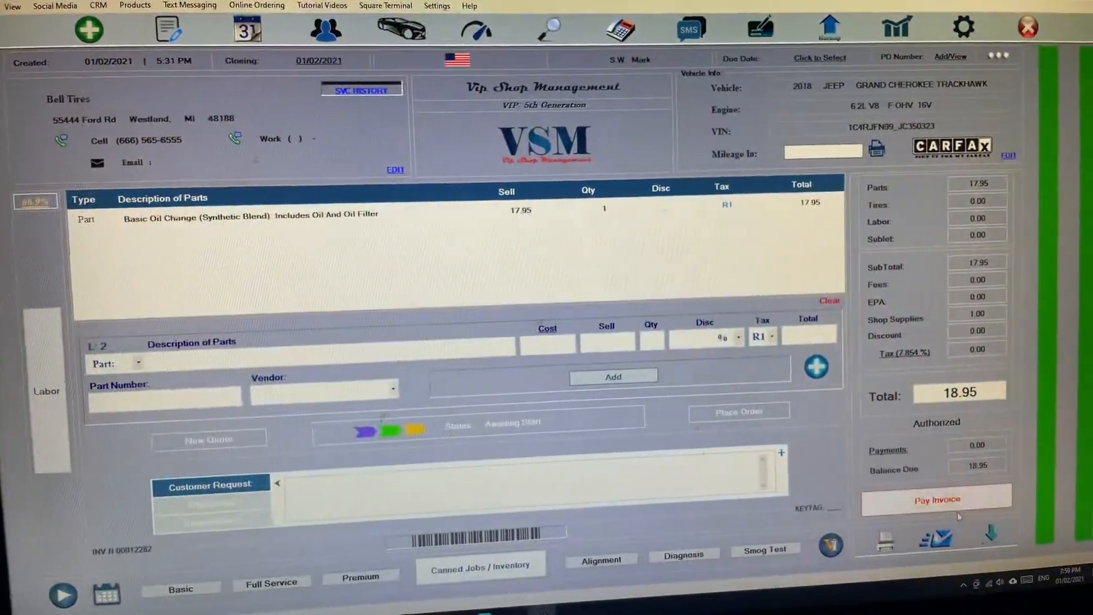
# - Pay the invoice now by card with a 0.51 CC fee, sending 19.46 to the Square Terminal
pyautogui.click(935, 500)
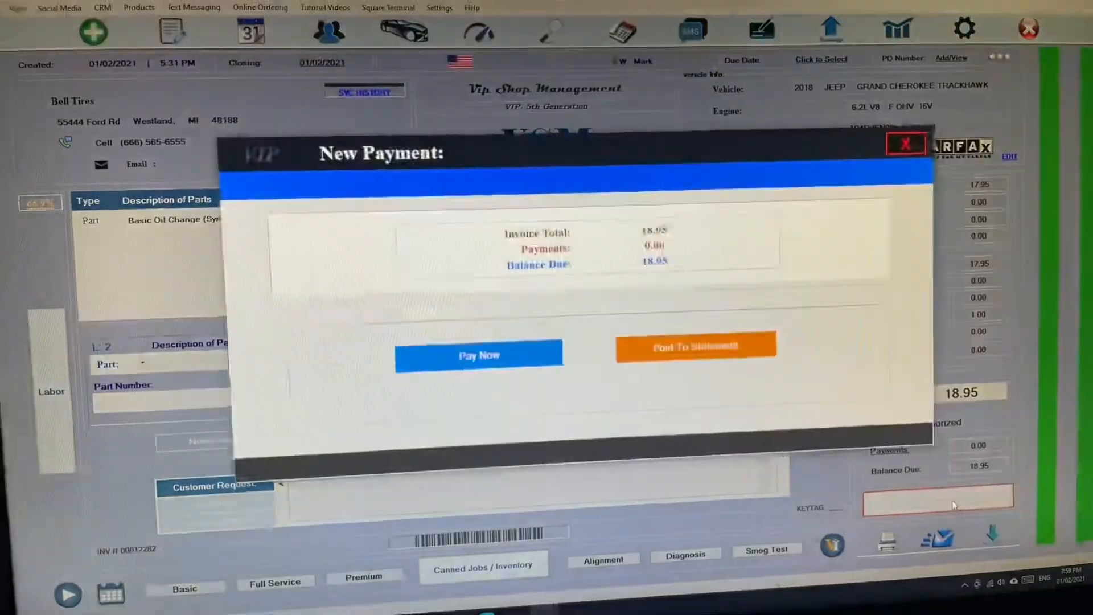
pyautogui.click(479, 354)
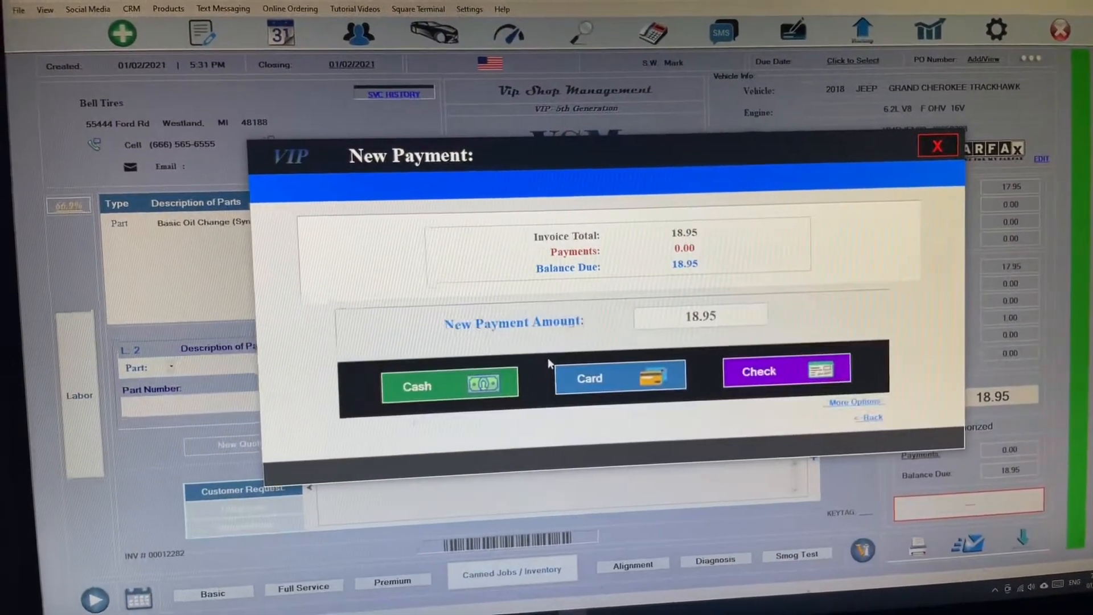
pyautogui.click(618, 377)
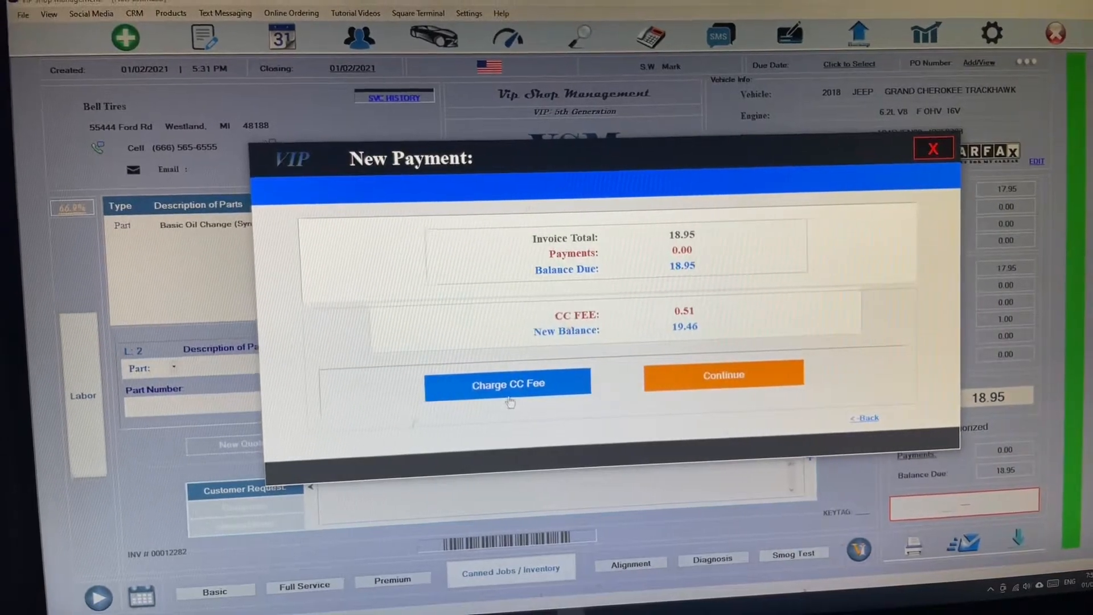
pyautogui.click(507, 385)
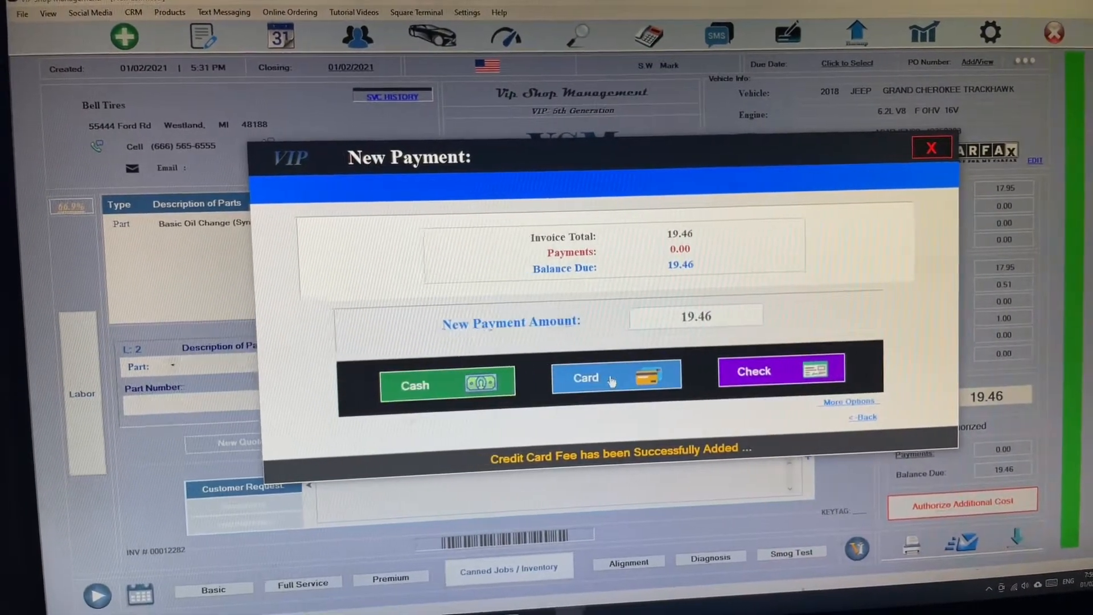
pyautogui.click(616, 376)
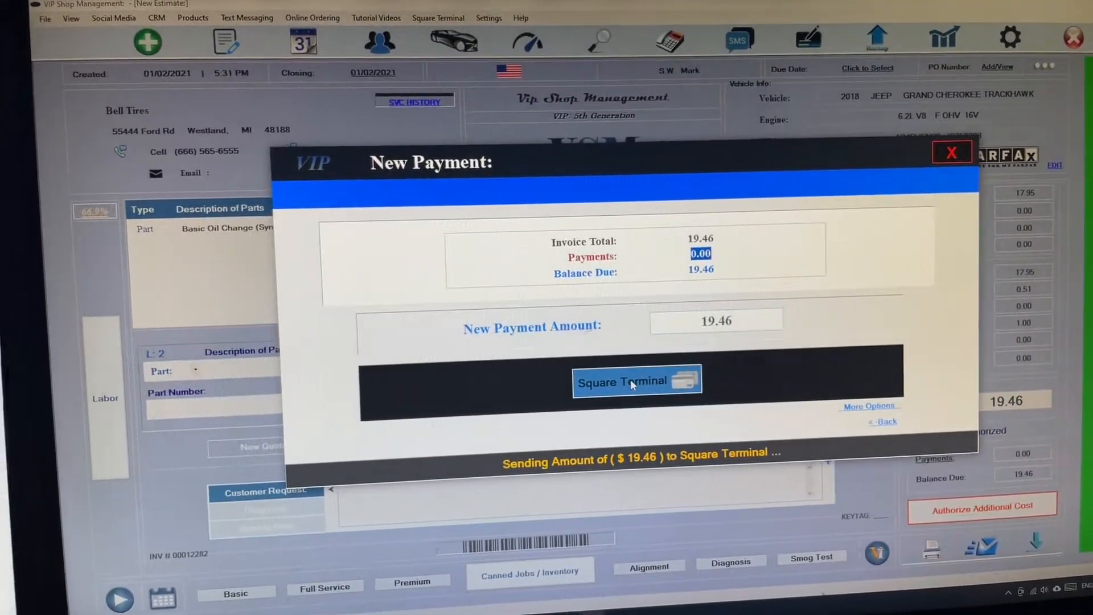